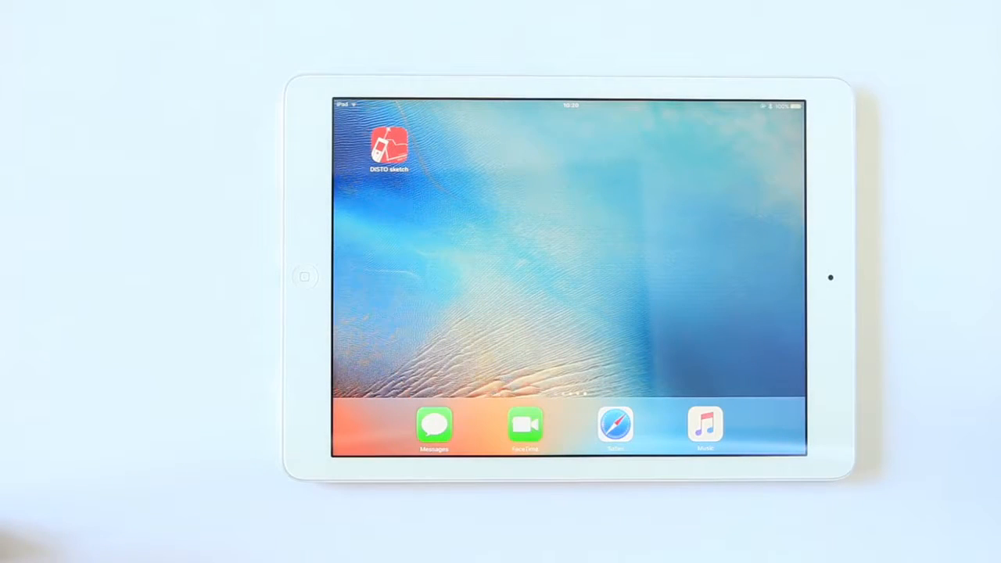
Launch DISTO sketch from the home screen to reach the My Sketches gallery.
left_click(389, 147)
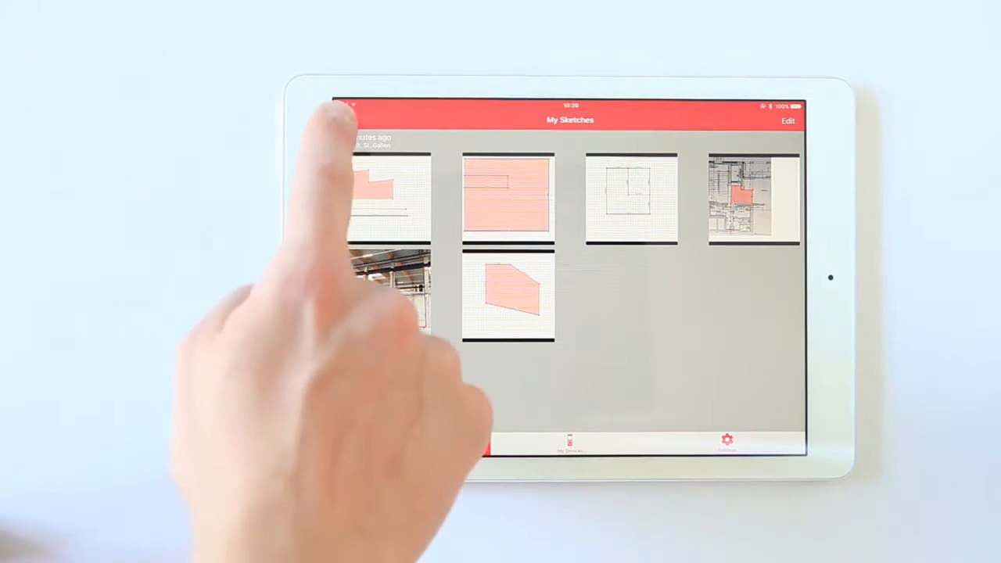
Create a new blank sketch with an empty grid canvas.
left_click(348, 119)
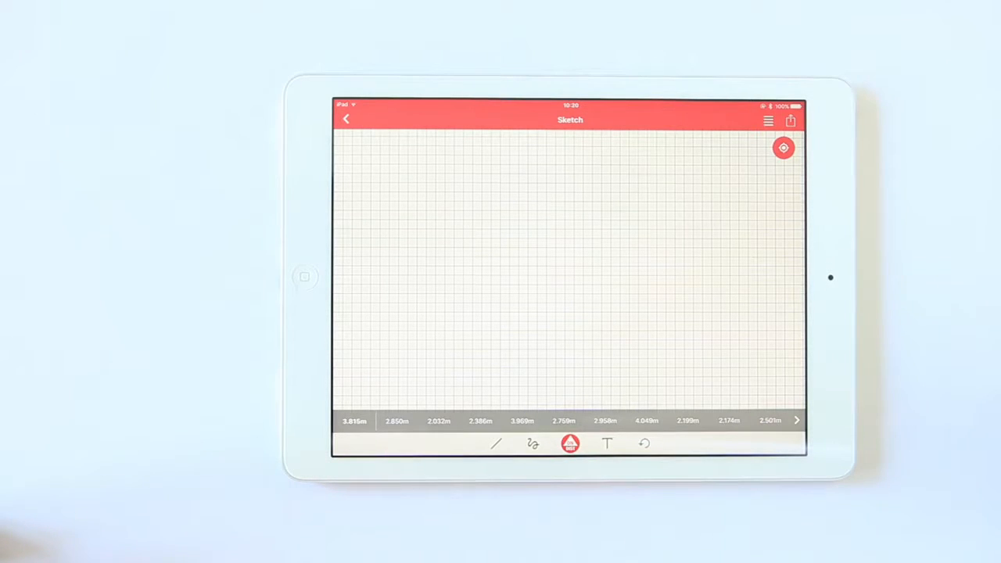
Draw a long horizontal straight line across the lower part of the grid.
left_click(495, 444)
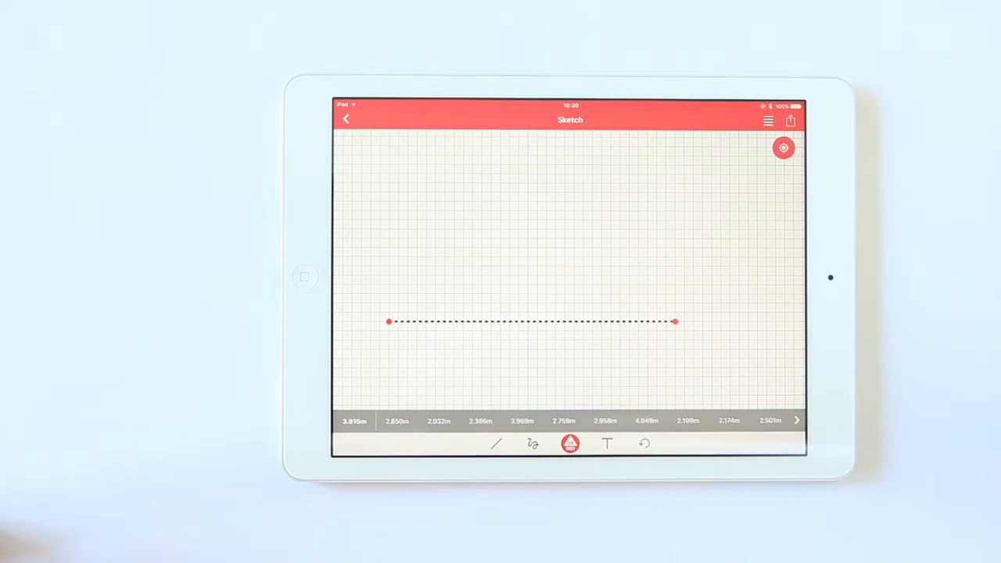
left_click(494, 444)
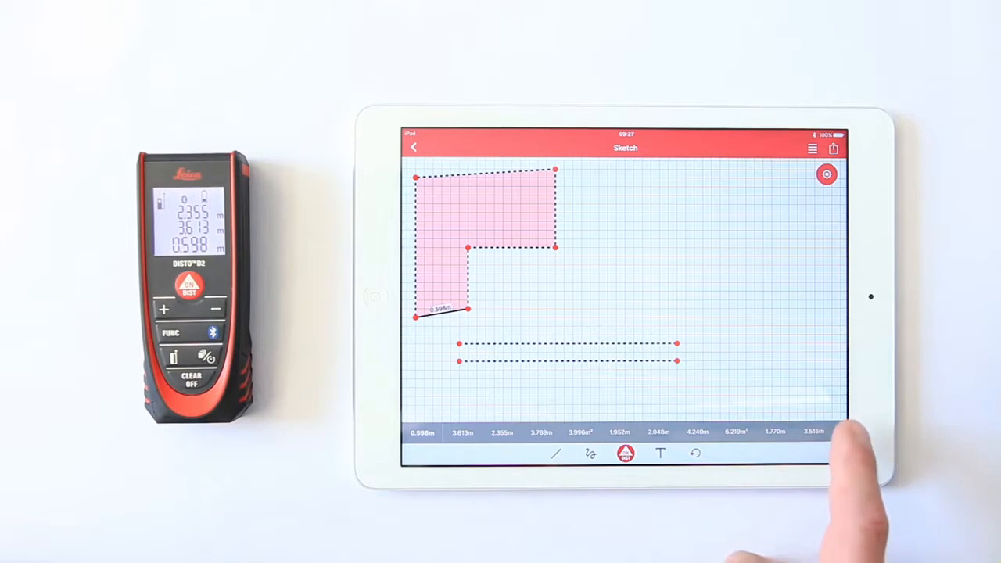
Outline the pink L-shaped area freehand and label it with the DISTO-measured area value.
scroll("left", 3)
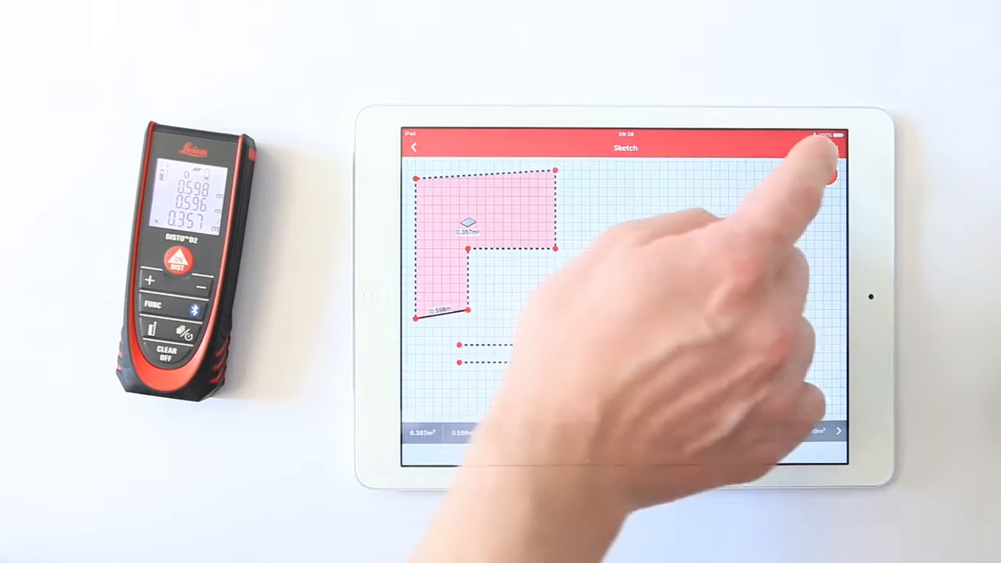
View the sketch as a list, check Area 1's details, and return to the list of Lines 1–8.
left_click(811, 149)
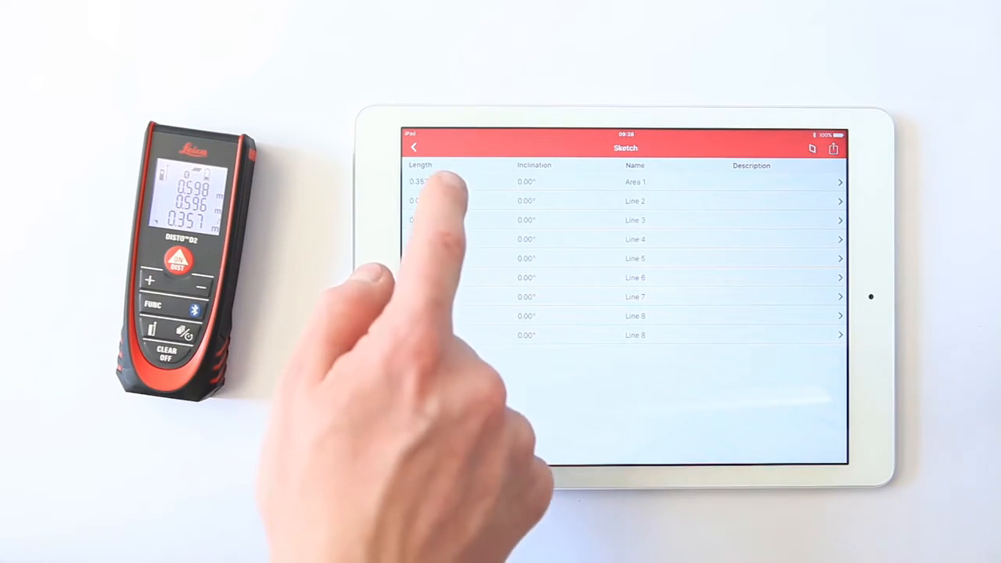
left_click(635, 181)
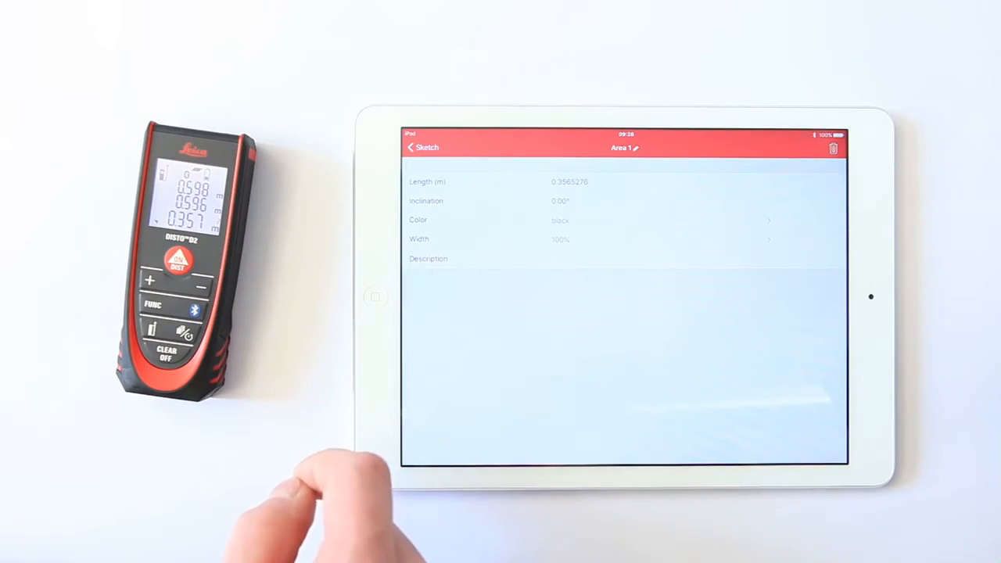
left_click(413, 147)
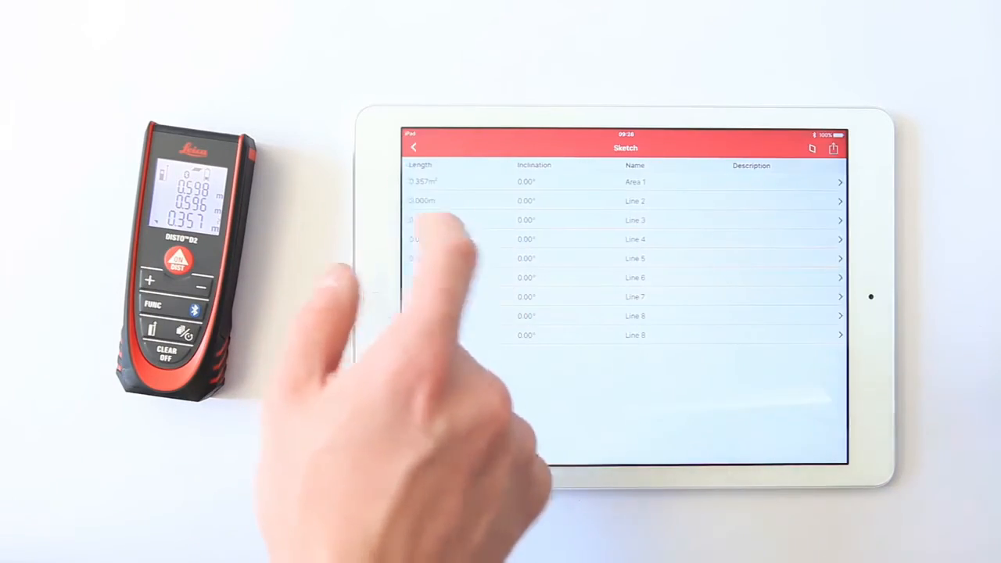